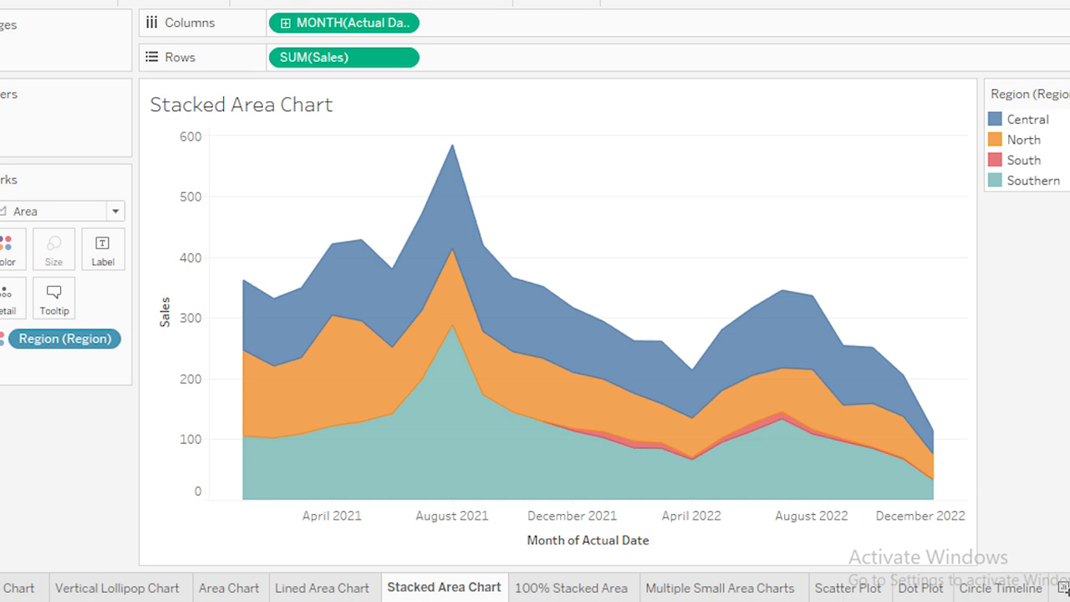
Clear all fields from the Stacked Area Chart worksheet so it is blank
left_click_drag(385, 109, 506, 552)
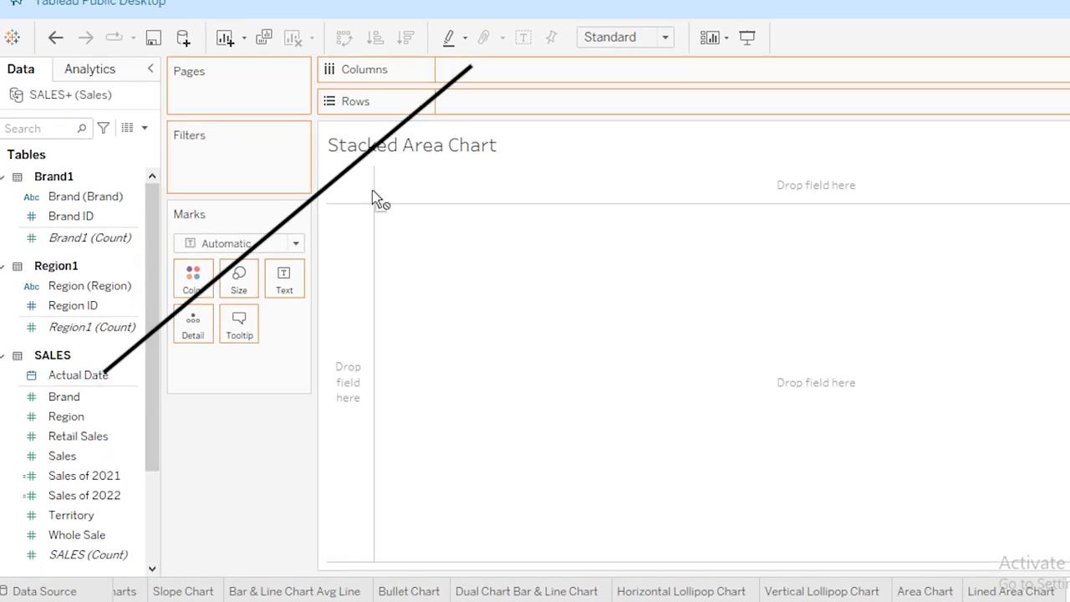
Plot total Sales by year of Actual Date as an Area mark
left_click_drag(78, 375, 506, 69)
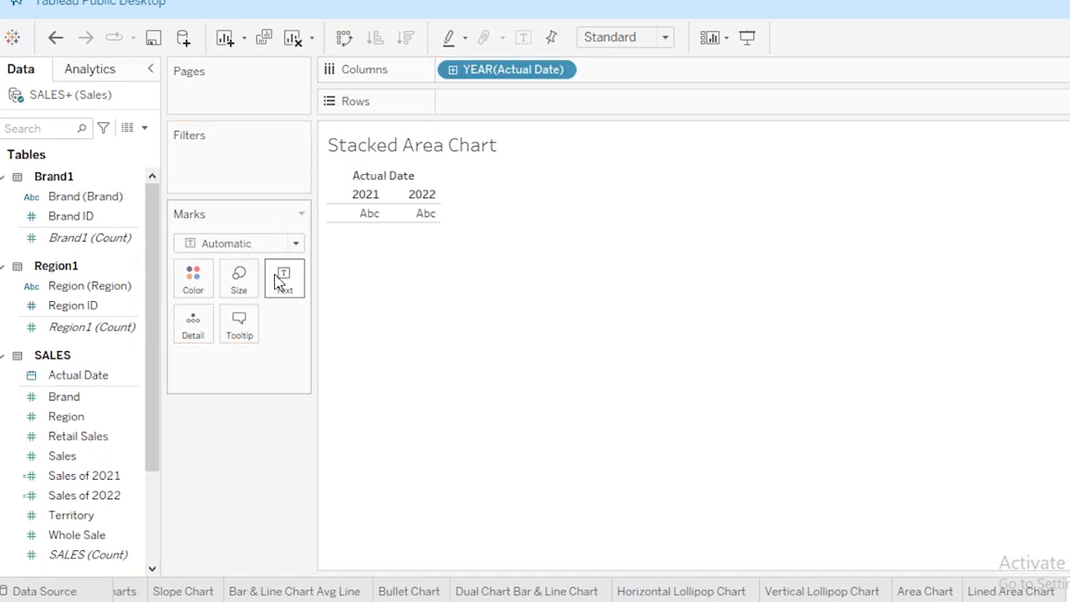
left_click_drag(61, 456, 477, 101)
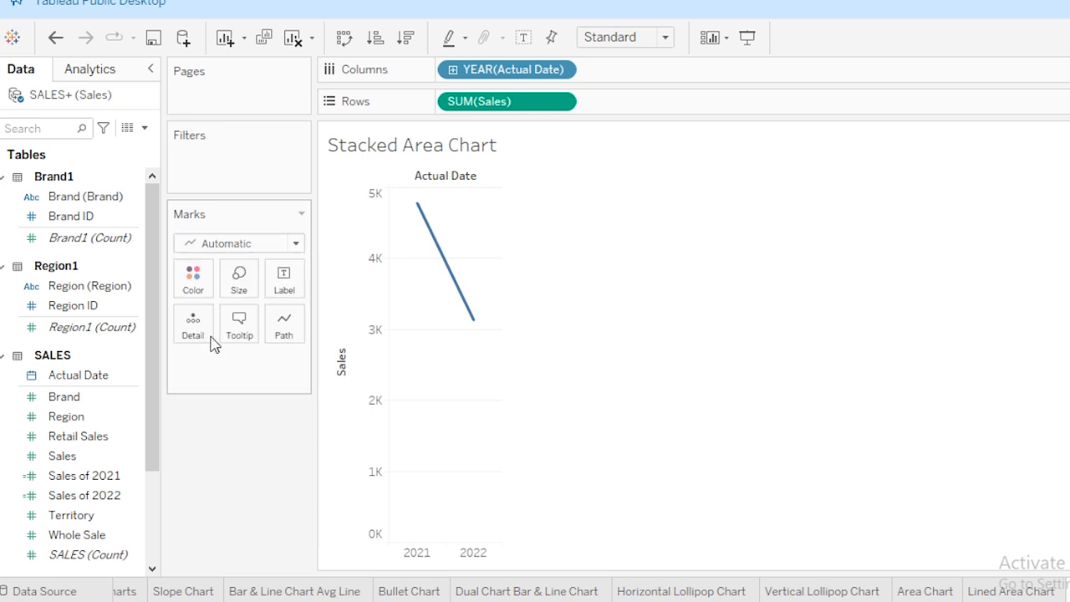
left_click(238, 244)
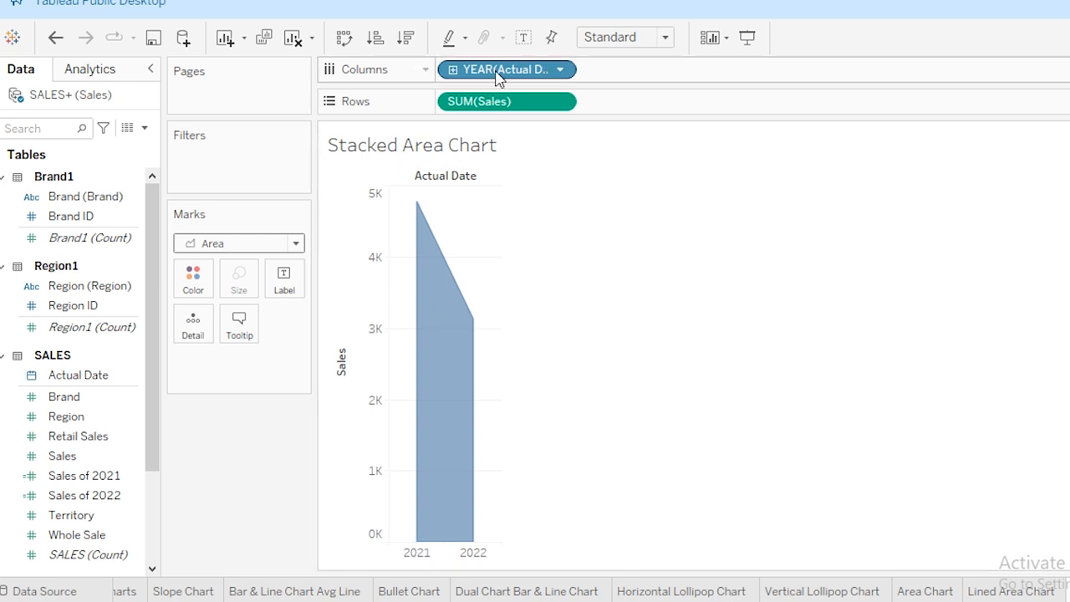
Change the Actual Date pill to continuous Month
left_click(560, 70)
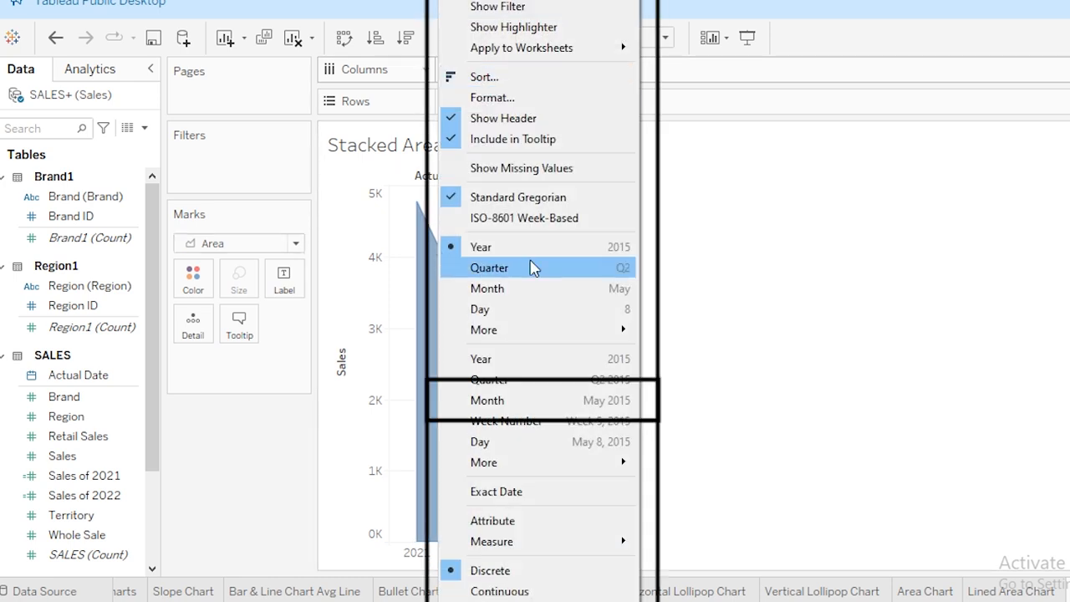
mouse_move(489, 400)
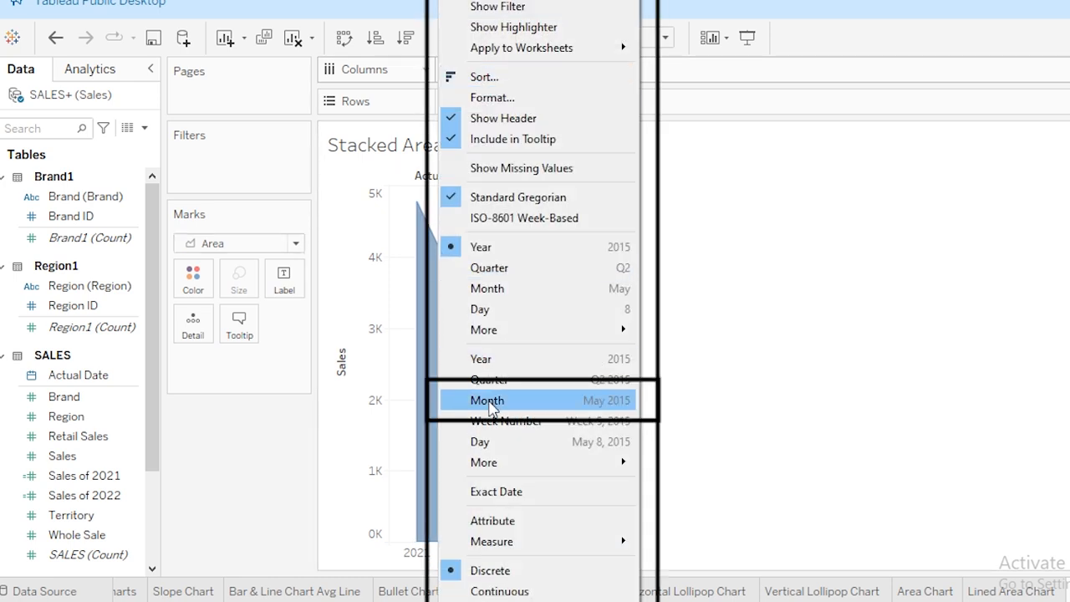
left_click(487, 399)
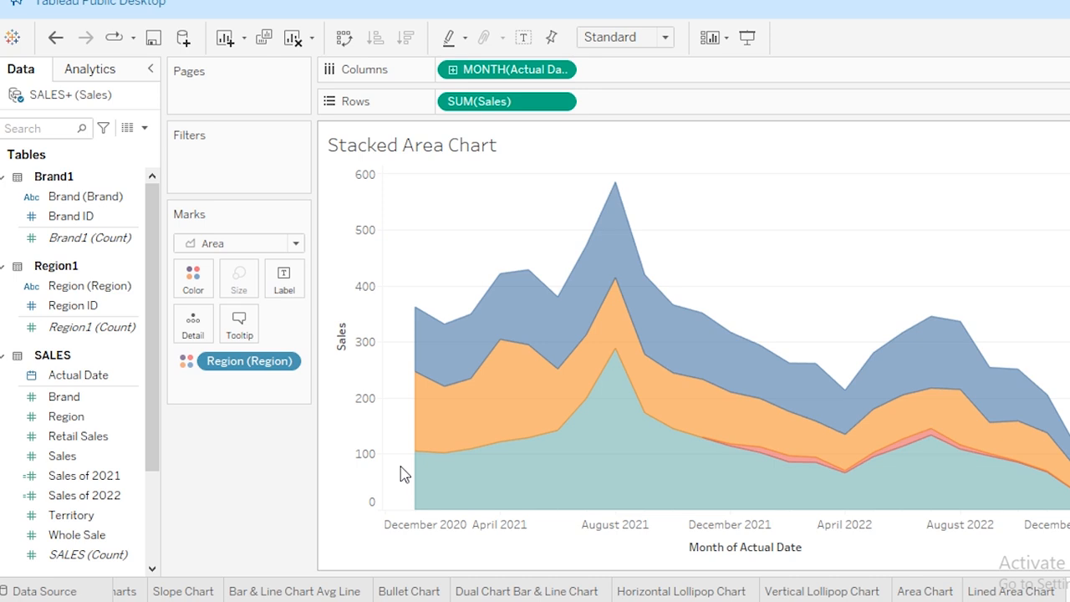
mouse_move(211, 239)
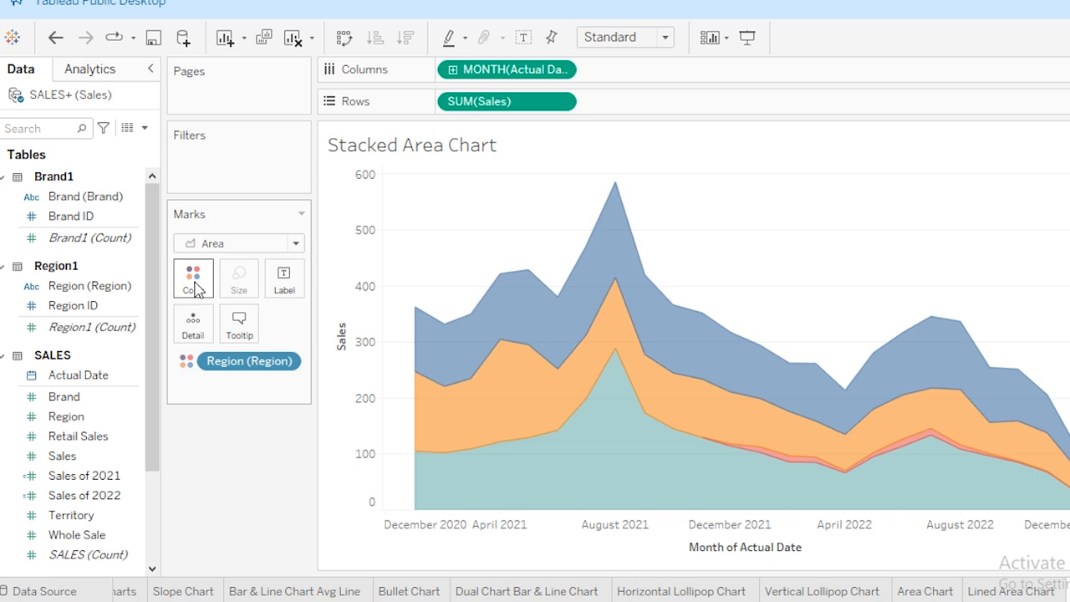
Check colour opacity and turn on mark labels showing sales values on the region areas
left_click(193, 278)
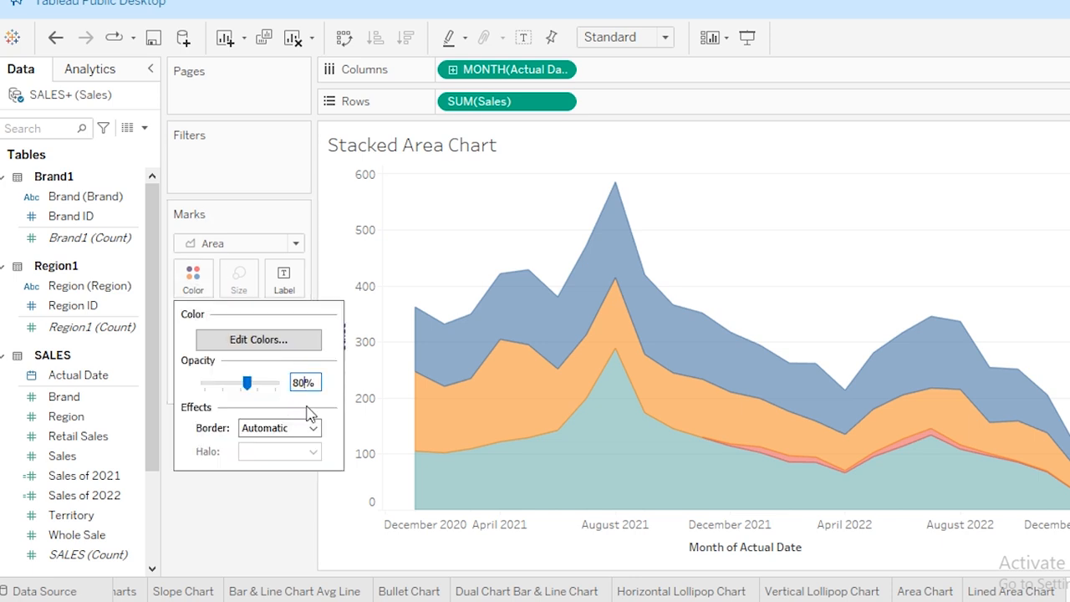
left_click(284, 278)
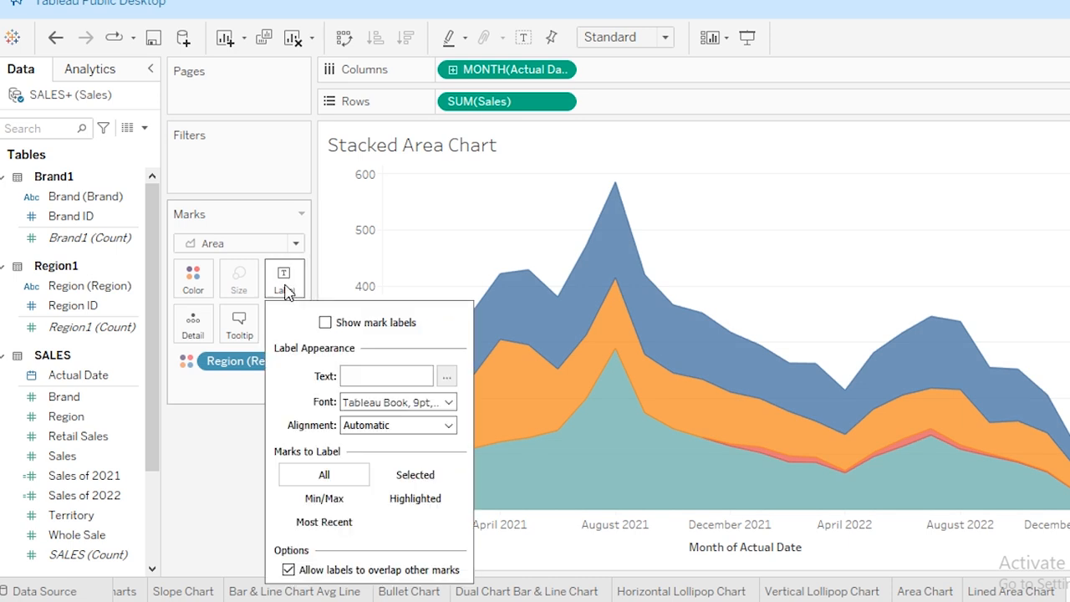
mouse_move(326, 322)
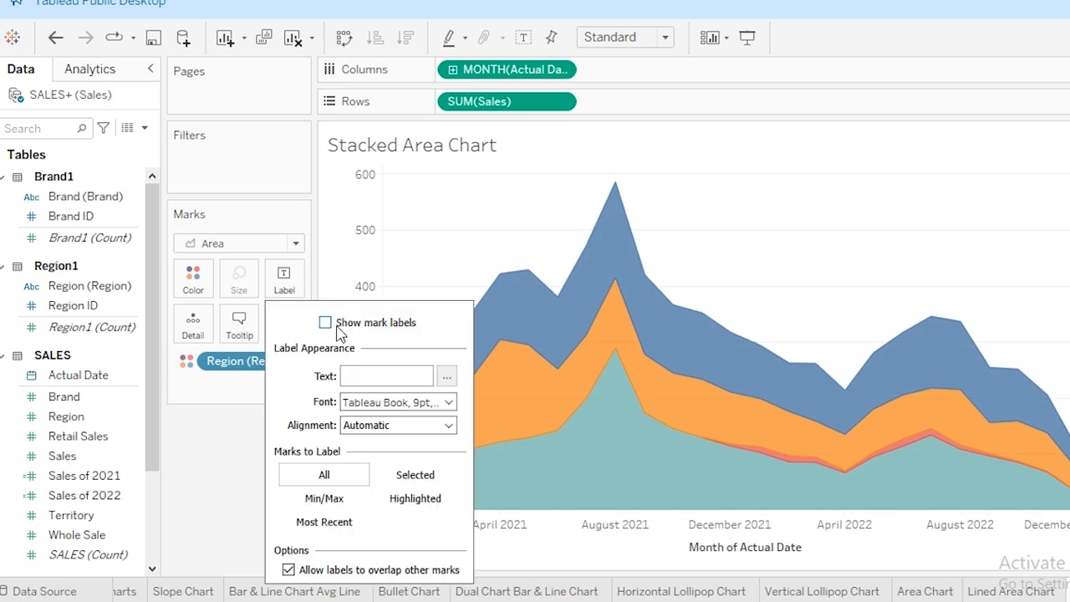
left_click(325, 322)
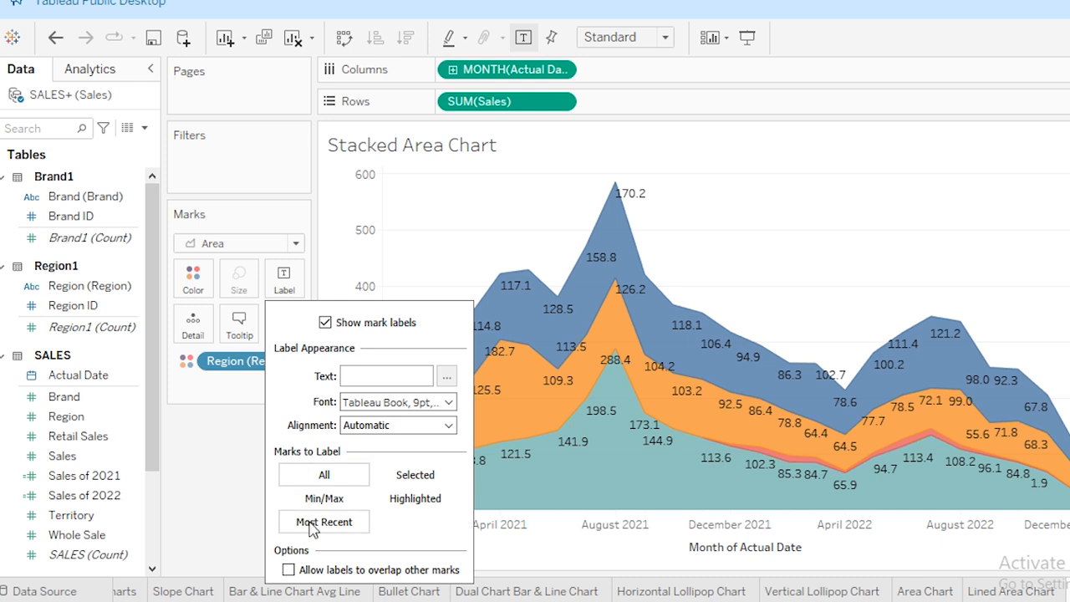
left_click(324, 498)
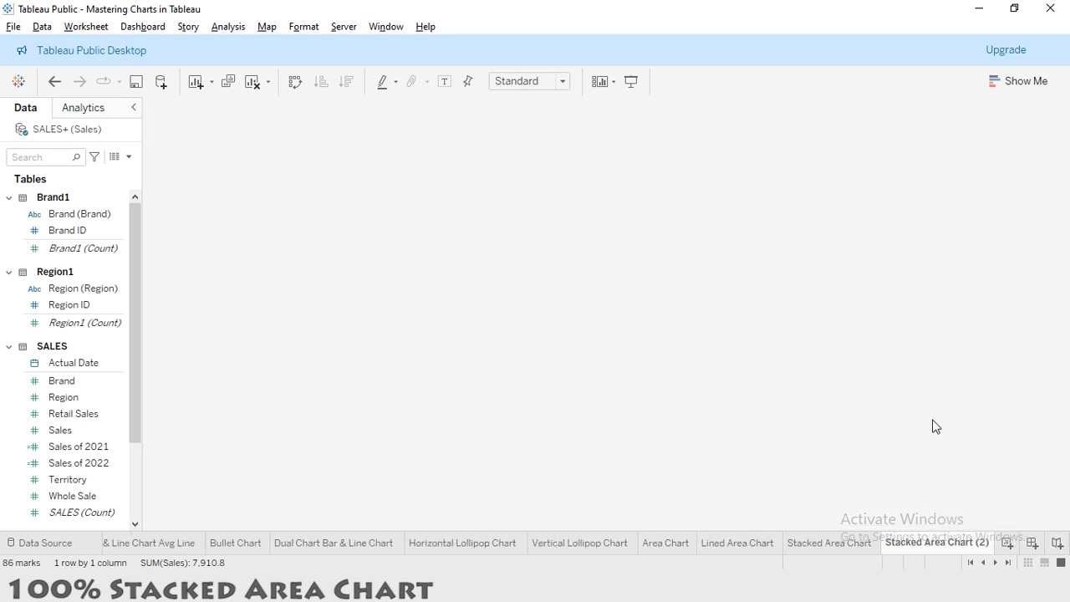
On the '100% Stacked Area' duplicate, apply a Percent of Total quick calculation to SUM(Sales)
left_click(942, 542)
type("100% ")
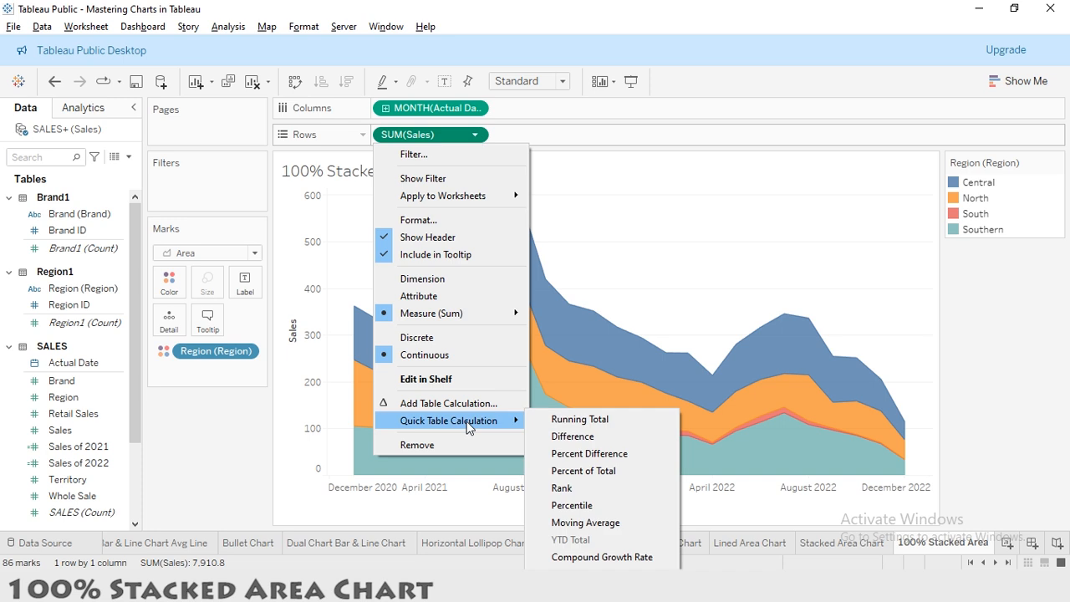
mouse_move(584, 471)
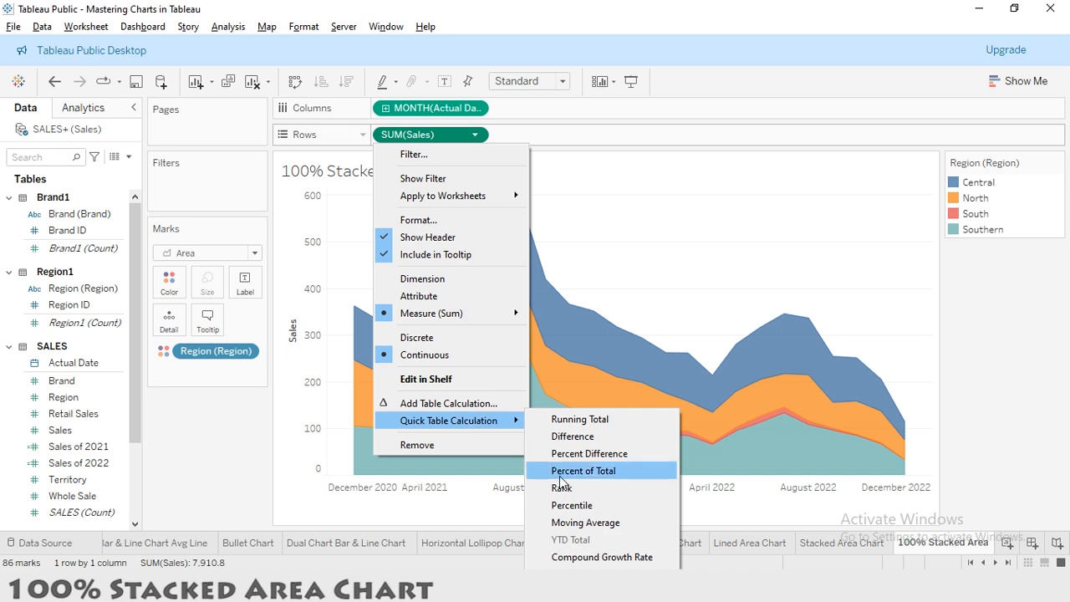
left_click(584, 470)
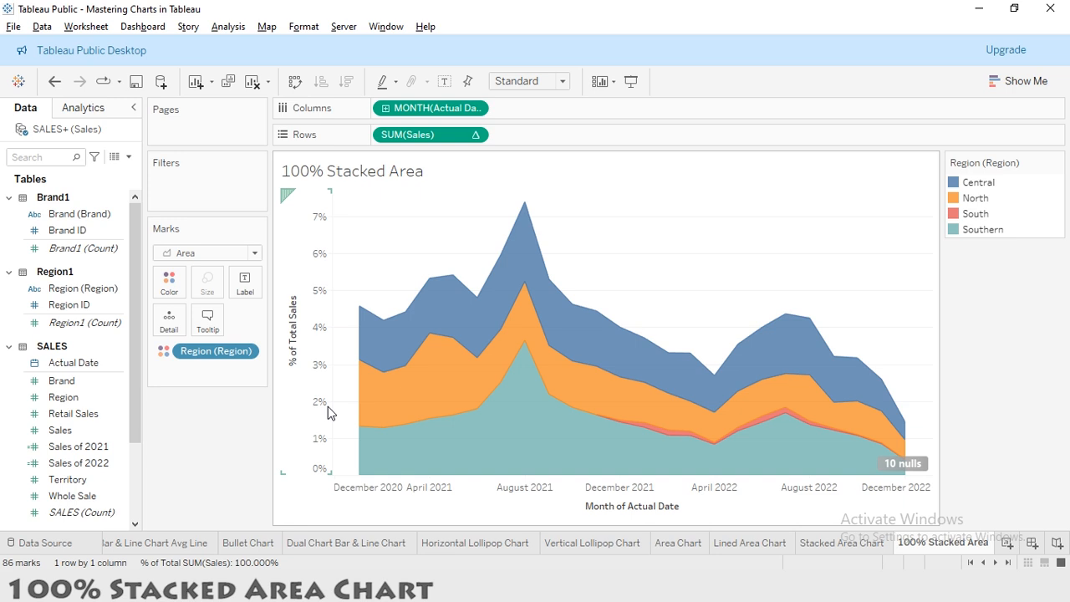
Edit the table calculation to use Specific Dimensions, unticking Month of Actual Date
left_click(477, 134)
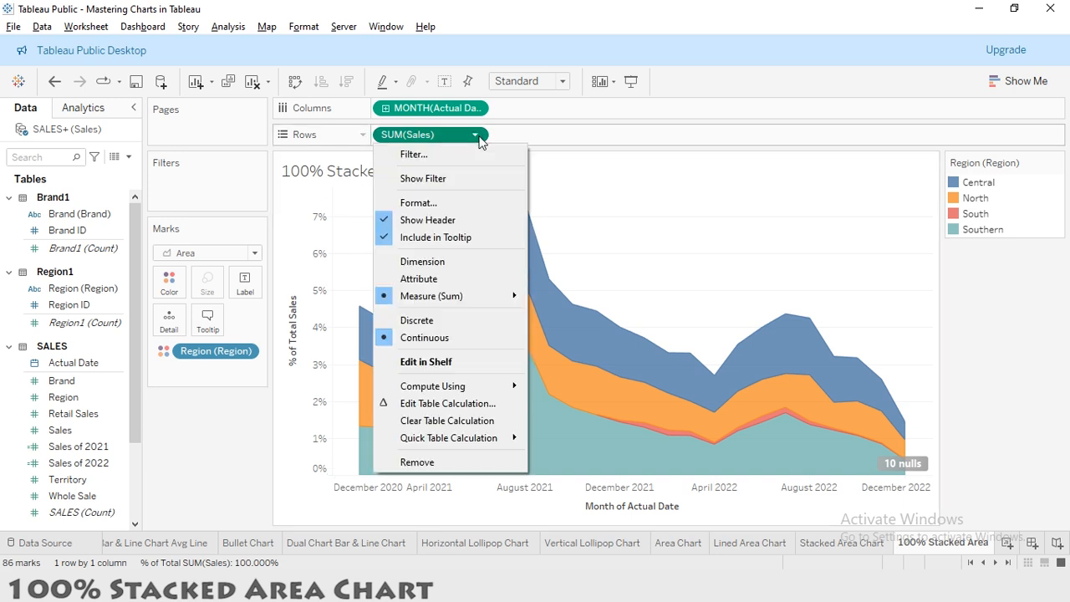
mouse_move(436, 403)
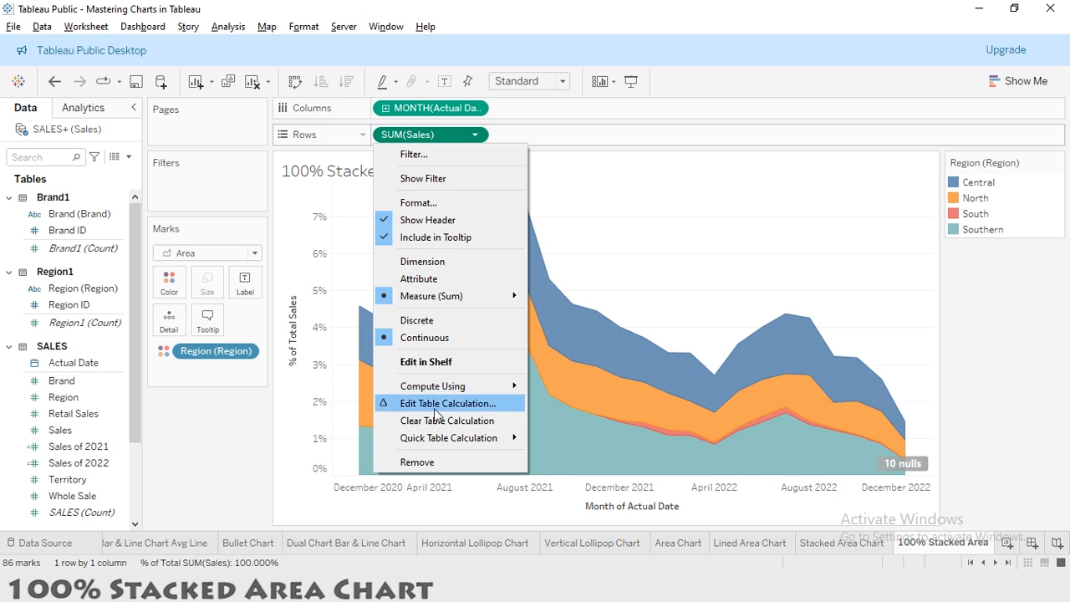
left_click(449, 403)
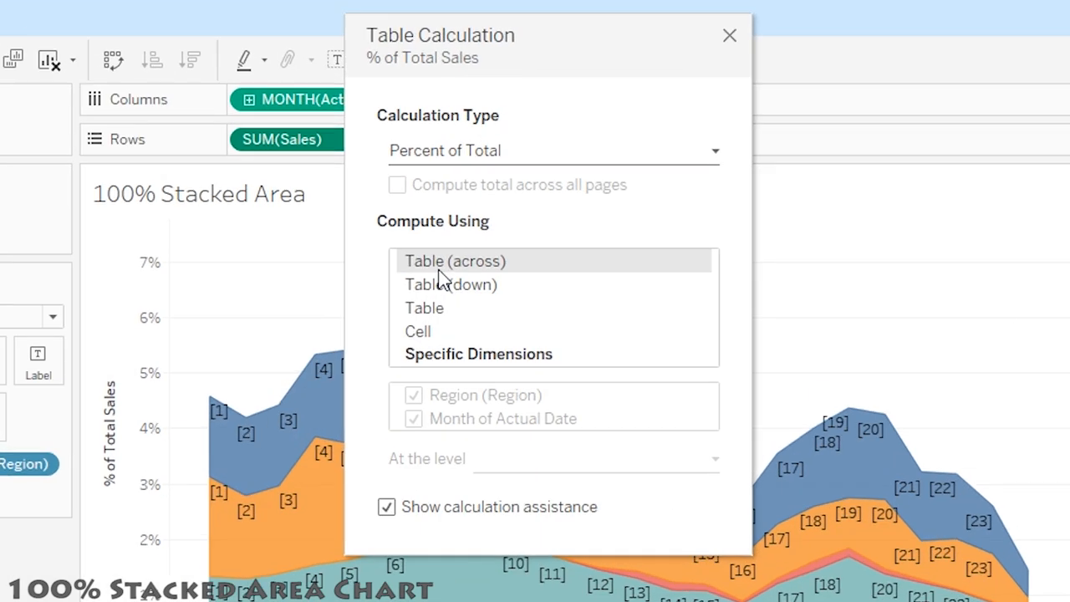
left_click(477, 354)
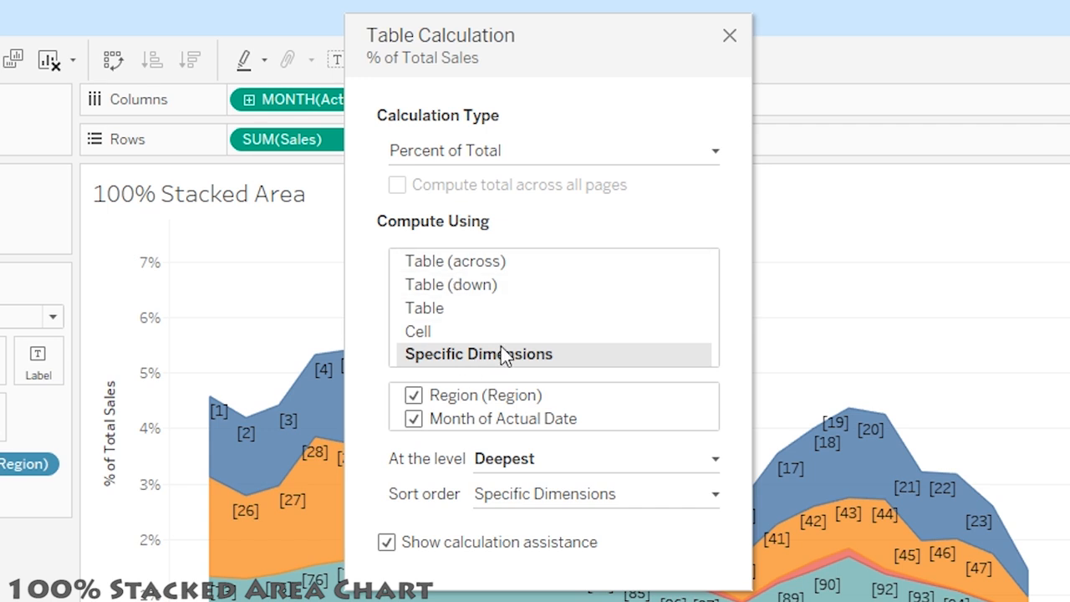
mouse_move(491, 359)
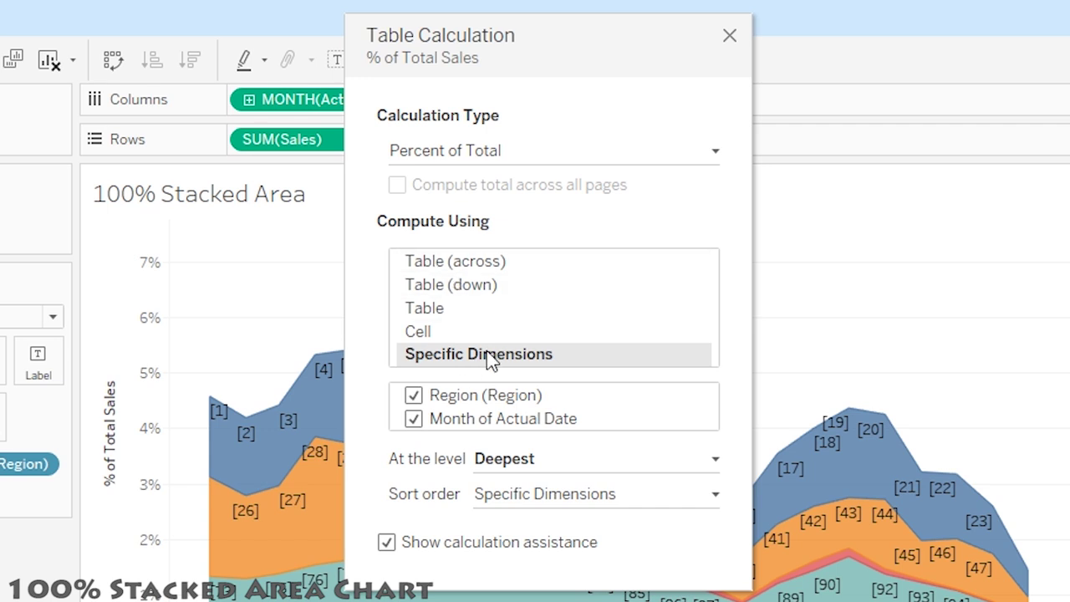
mouse_move(439, 384)
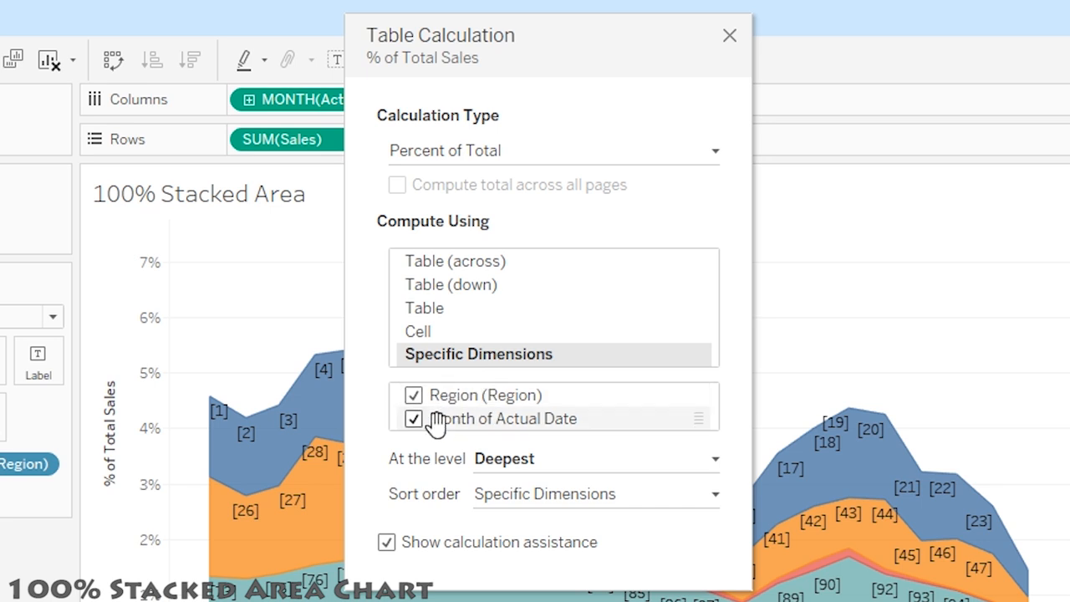
left_click(413, 418)
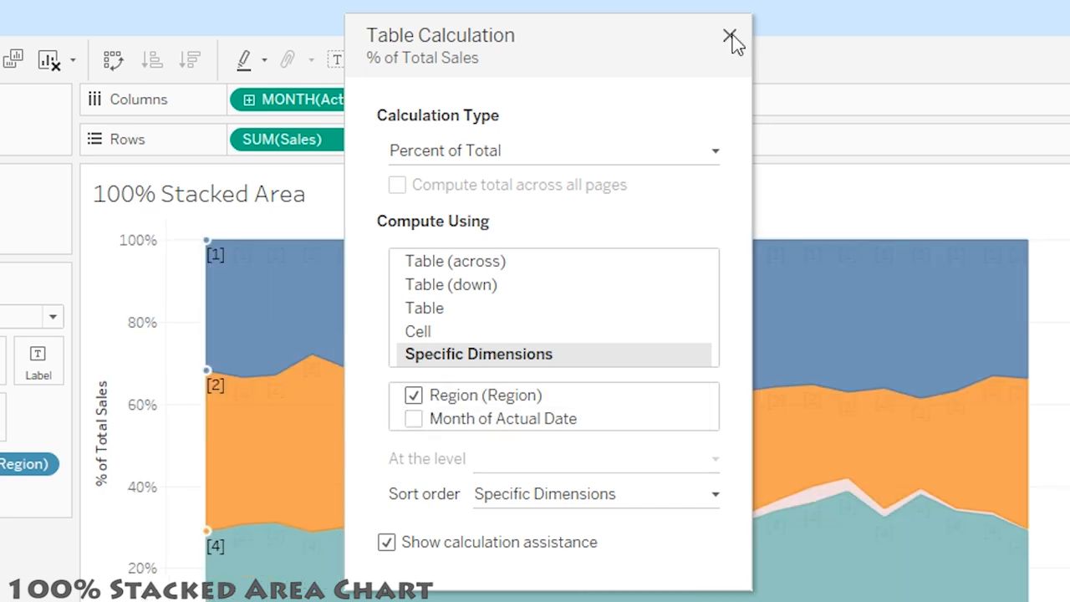
Close the Table Calculation dialog
left_click(731, 40)
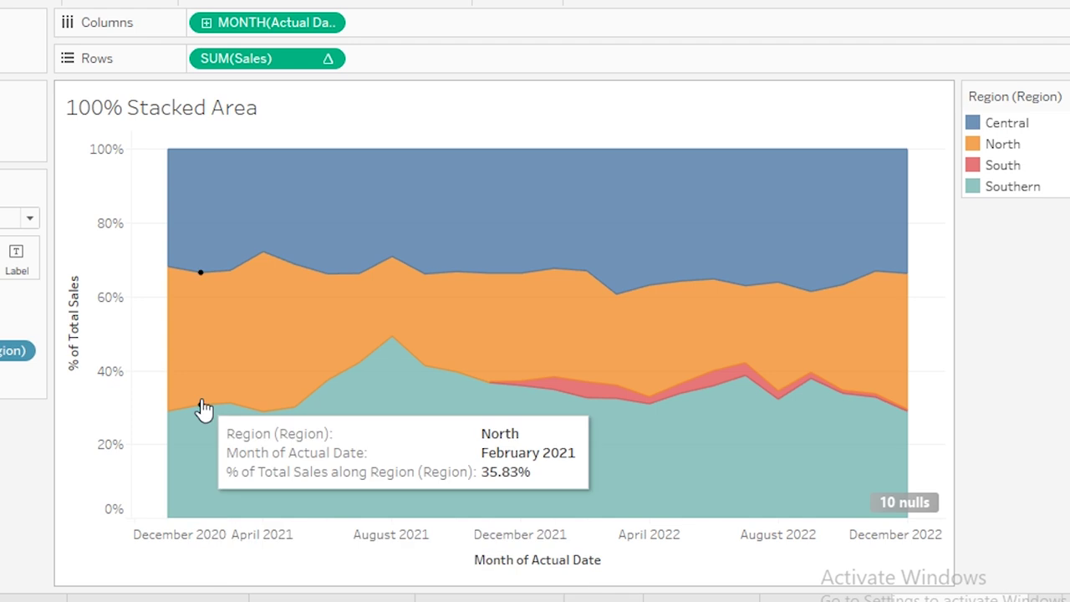
mouse_move(202, 271)
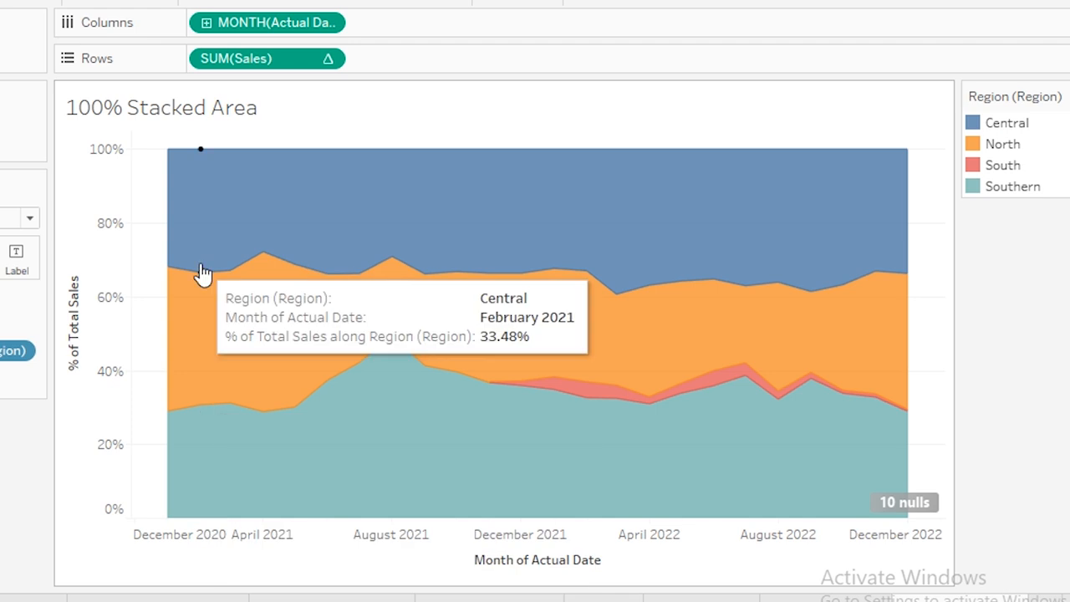